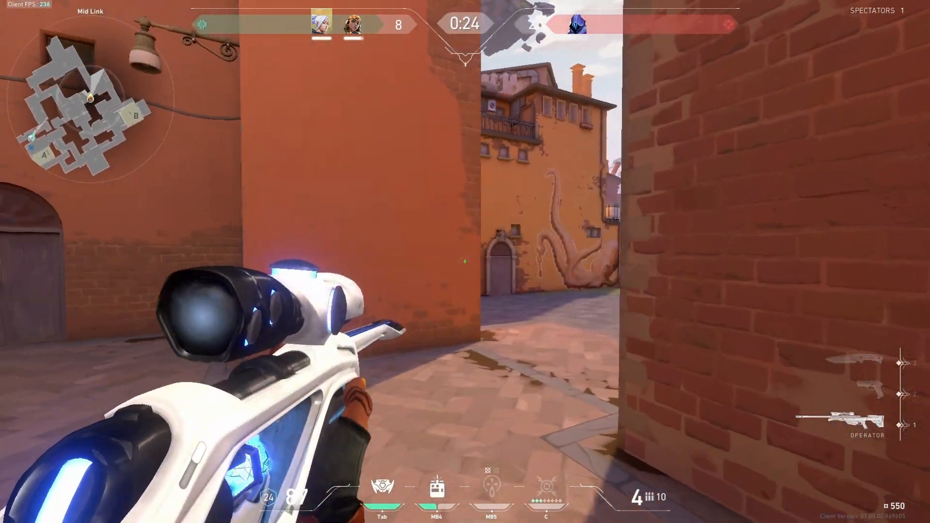
# Step: Bring up the scope change effect project on the Edit page with the music and beat markers
pyautogui.click(465, 261)
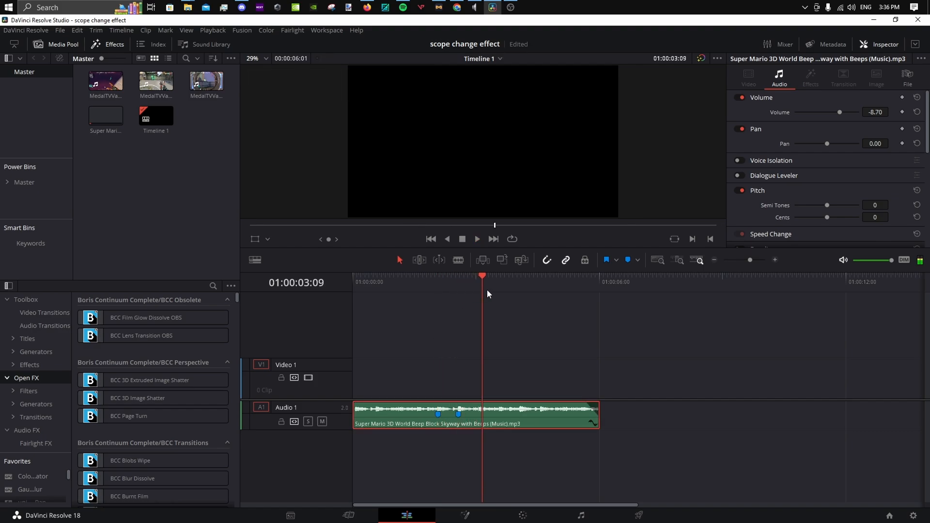
# Step: Place the Valorant clip on Video 2 above the music and split it into three pieces at the beats
pyautogui.click(476, 239)
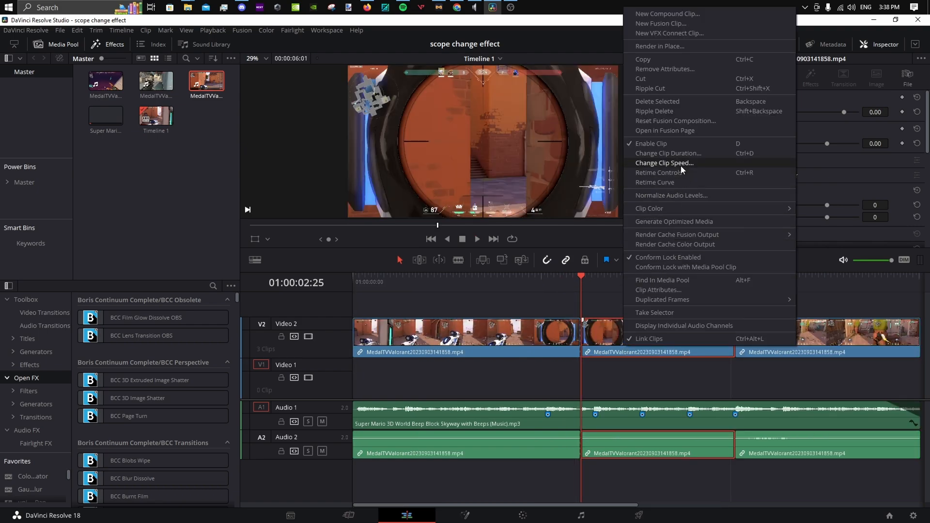
# Step: Slow the middle scope piece via Change Clip Speed, then show its Retime and Scaling options
pyautogui.click(663, 163)
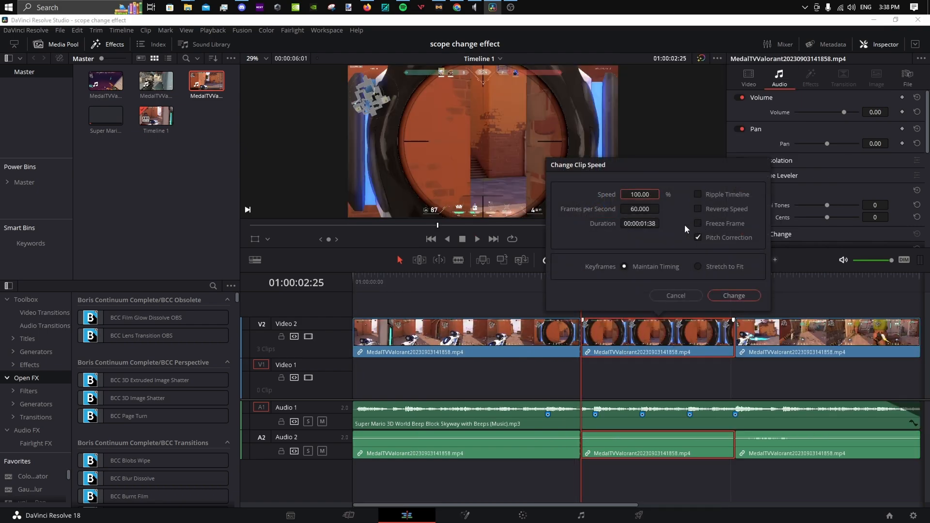
pyautogui.write('13.00')
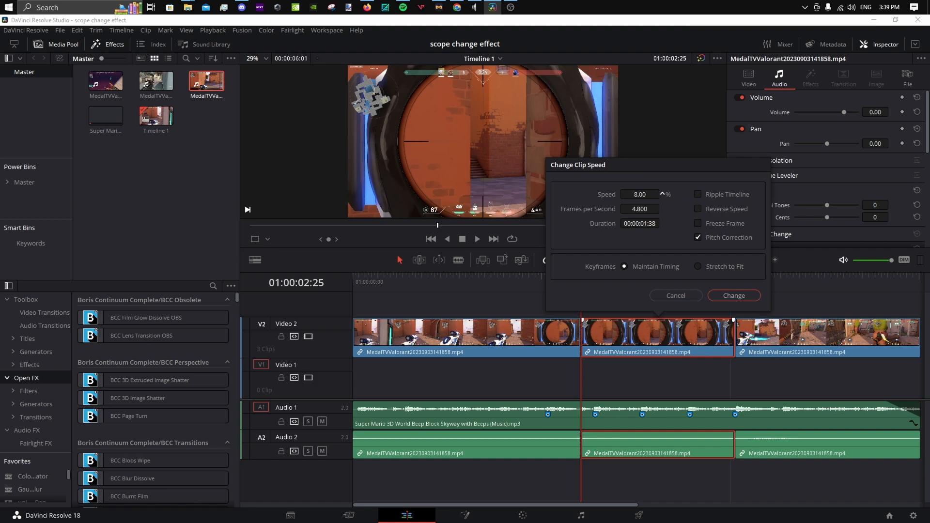
pyautogui.click(734, 296)
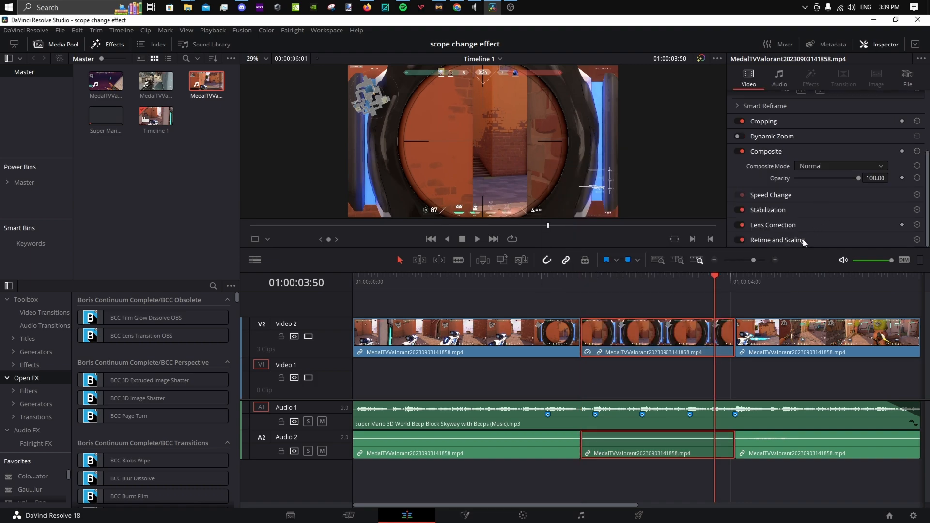
pyautogui.click(777, 239)
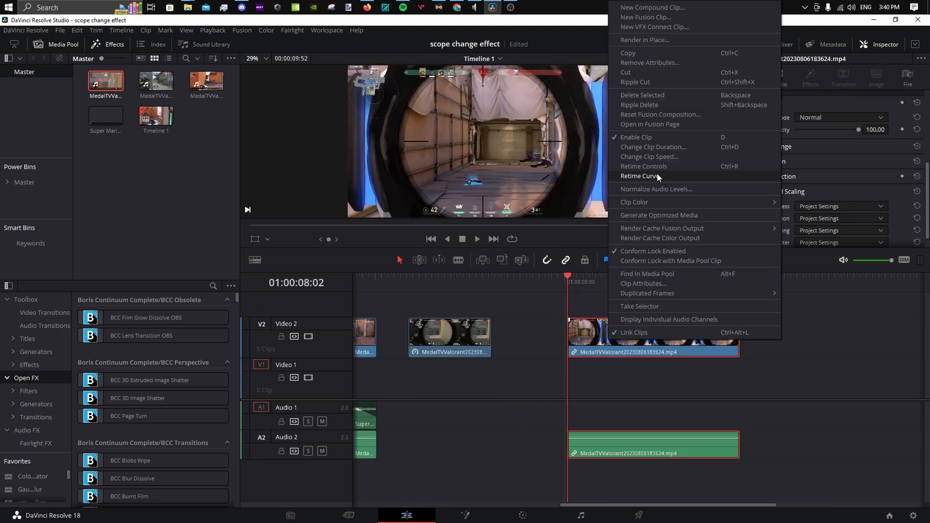
# Step: Speed up the second Valorant clip, place it after the first, and open it in Fusion
pyautogui.click(648, 157)
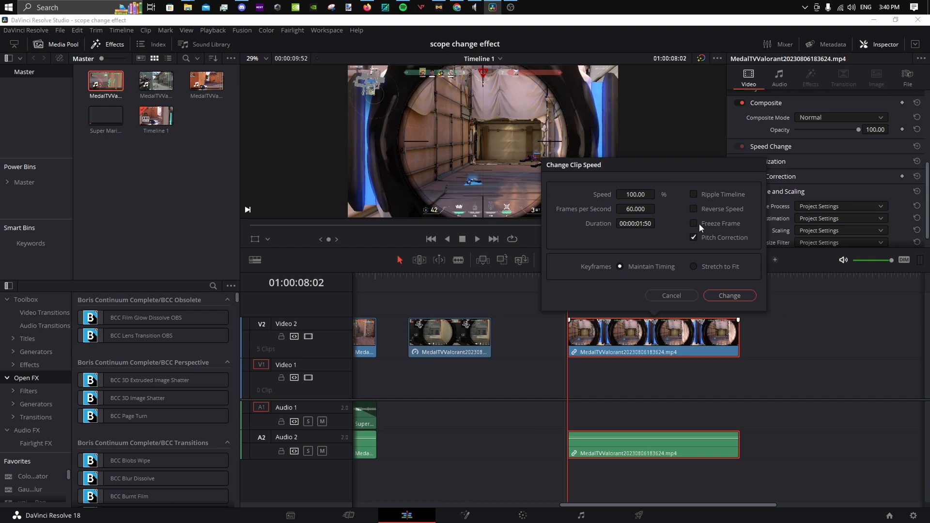
pyautogui.click(729, 295)
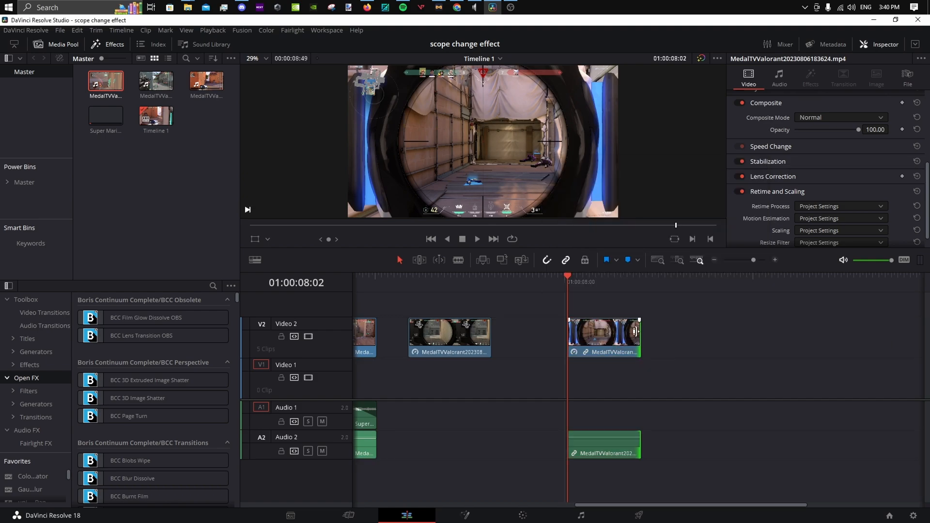
pyautogui.click(464, 514)
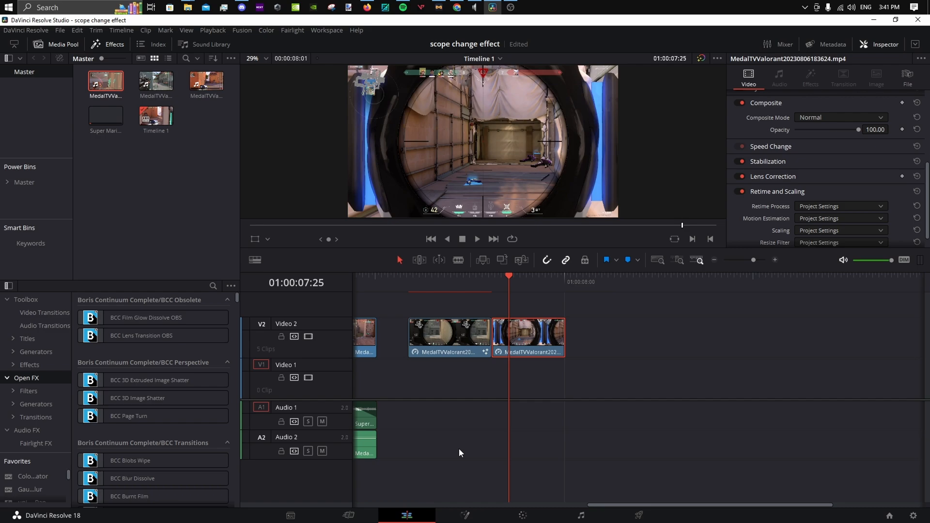
pyautogui.click(464, 514)
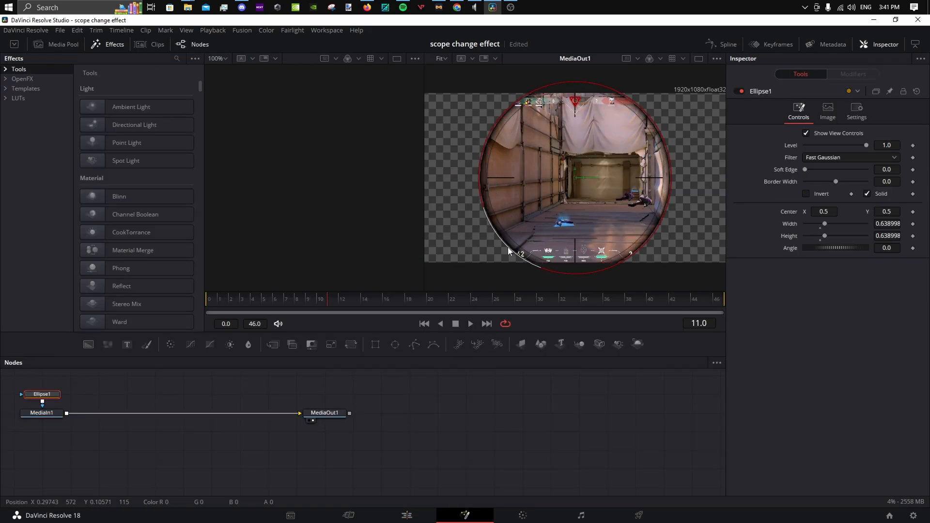
# Step: Return to the Edit timeline and bring up Change Clip Speed for the clip near 01:00:12:00
pyautogui.moveTo(509, 250); pyautogui.dragTo(509, 246)
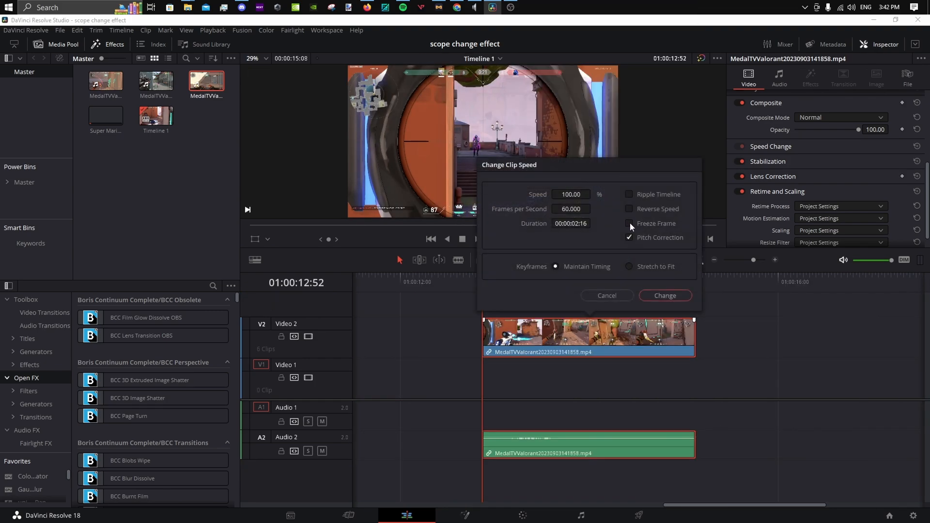
# Step: Apply the speed change and stack the scope clips on Video 3 under an Adjustment Clip on Video 4
pyautogui.click(664, 295)
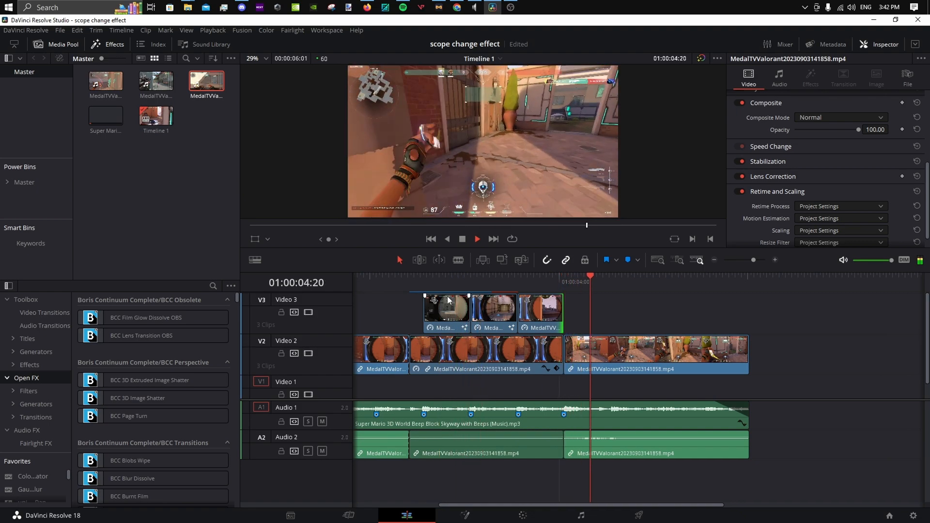
pyautogui.click(436, 276)
pyautogui.write('adj')
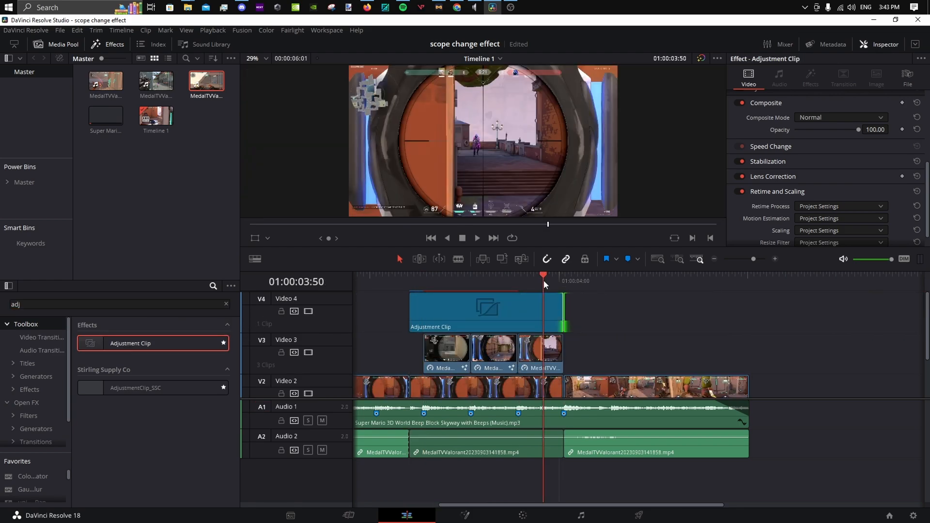
# Step: Open the adjustment clip in Fusion with a Transform node between MediaIn1 and MediaOut1
pyautogui.click(464, 515)
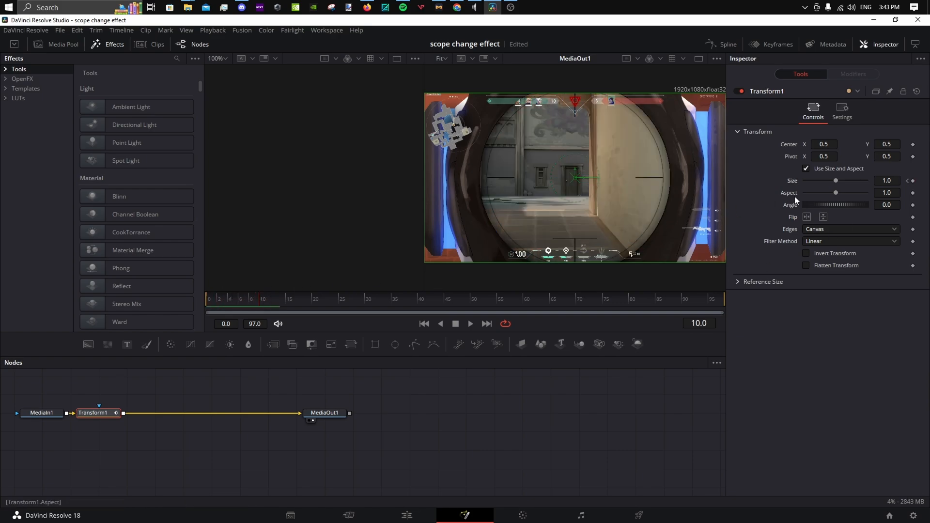
# Step: Keyframe the Transform Size from 1.0 to 1.4 for the scope zoom, then return to the Edit page
pyautogui.moveTo(835, 180); pyautogui.dragTo(839, 180)
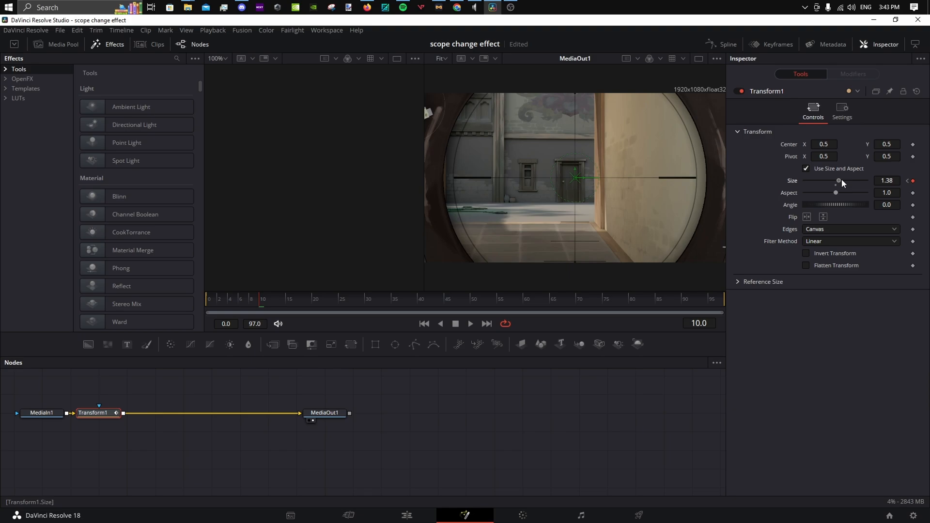
pyautogui.moveTo(839, 181); pyautogui.dragTo(836, 180)
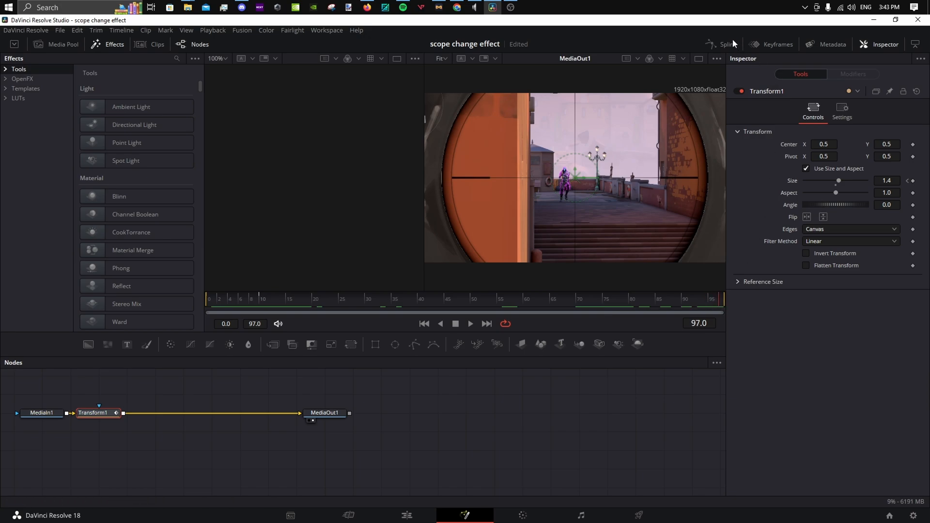
pyautogui.click(720, 44)
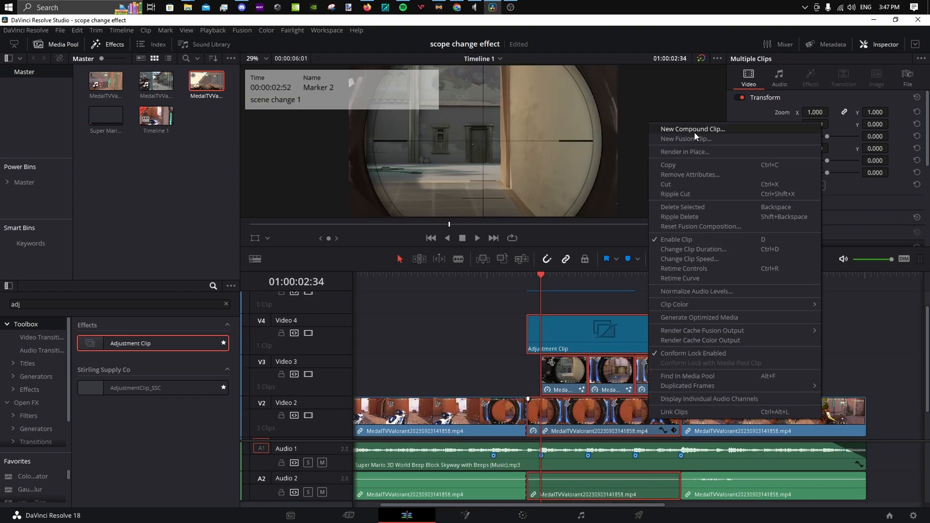
# Step: Create a New Compound Clip from the stacked clips and adjustment clip
pyautogui.click(693, 129)
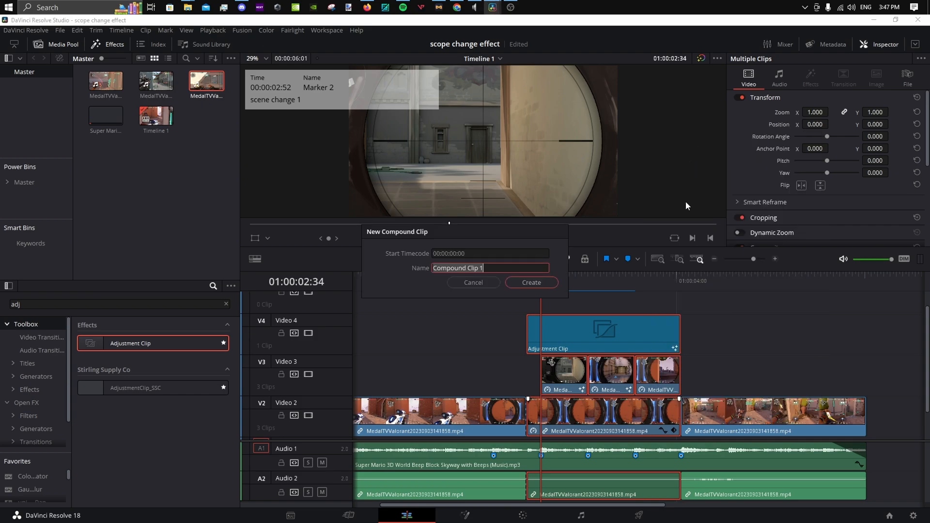
pyautogui.click(530, 282)
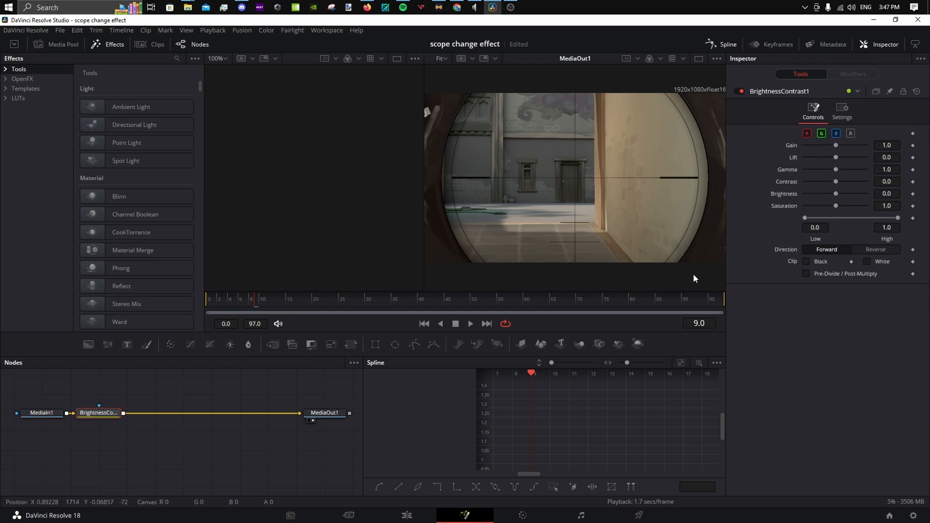
pyautogui.moveTo(324, 385)
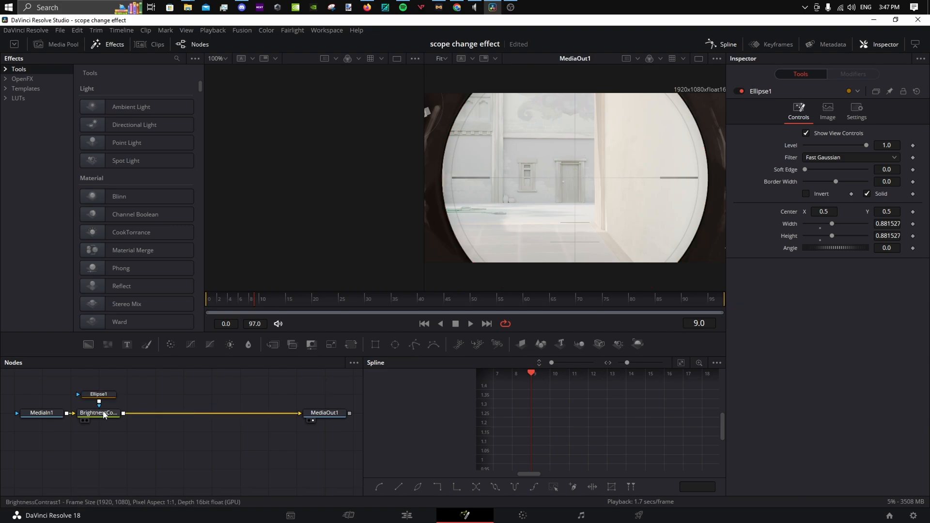
# Step: Keyframe the BrightnessContrast Gamma high then back to 1.0 and check the flash at frame 39
pyautogui.click(98, 413)
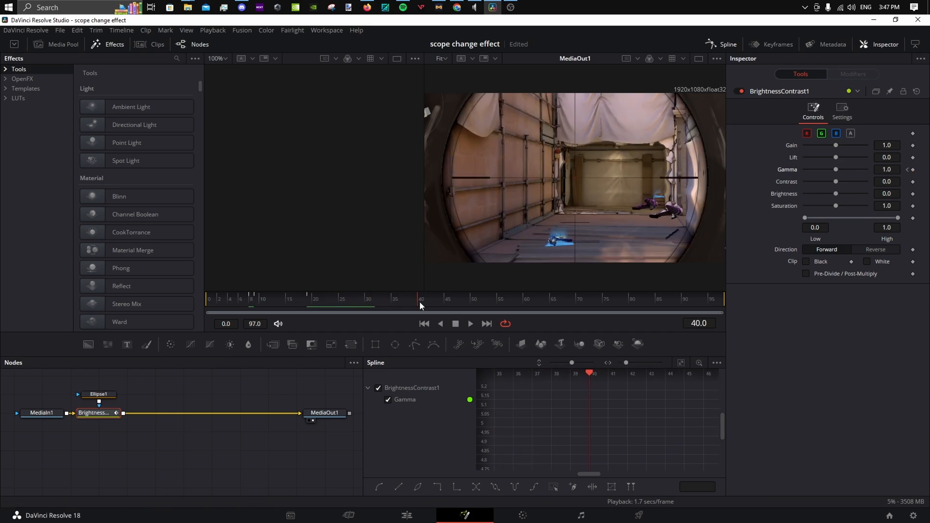
pyautogui.click(419, 305)
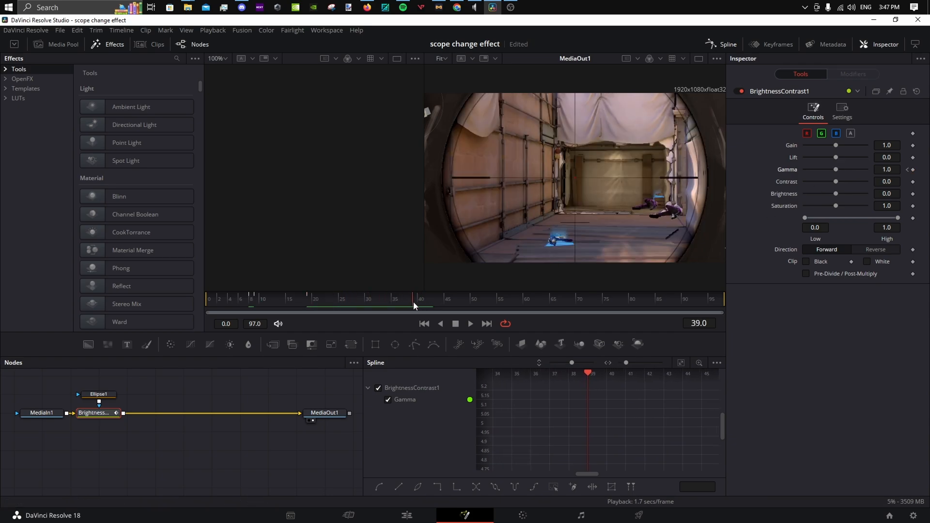